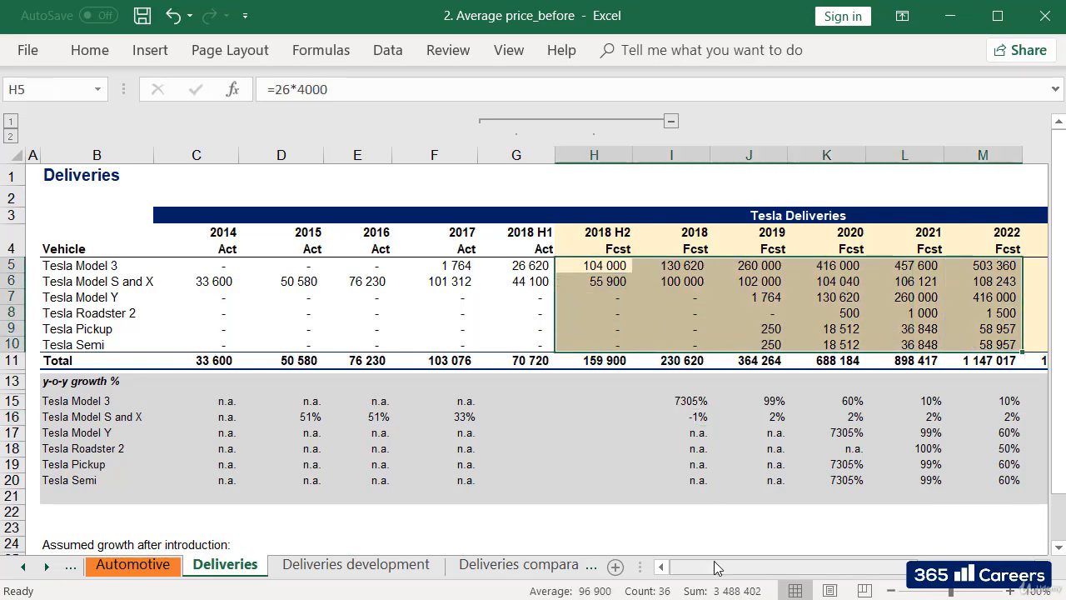
Show the Revenue automotive sheet and select the empty Average Price ($) cells T4:T10
scroll("right", 3)
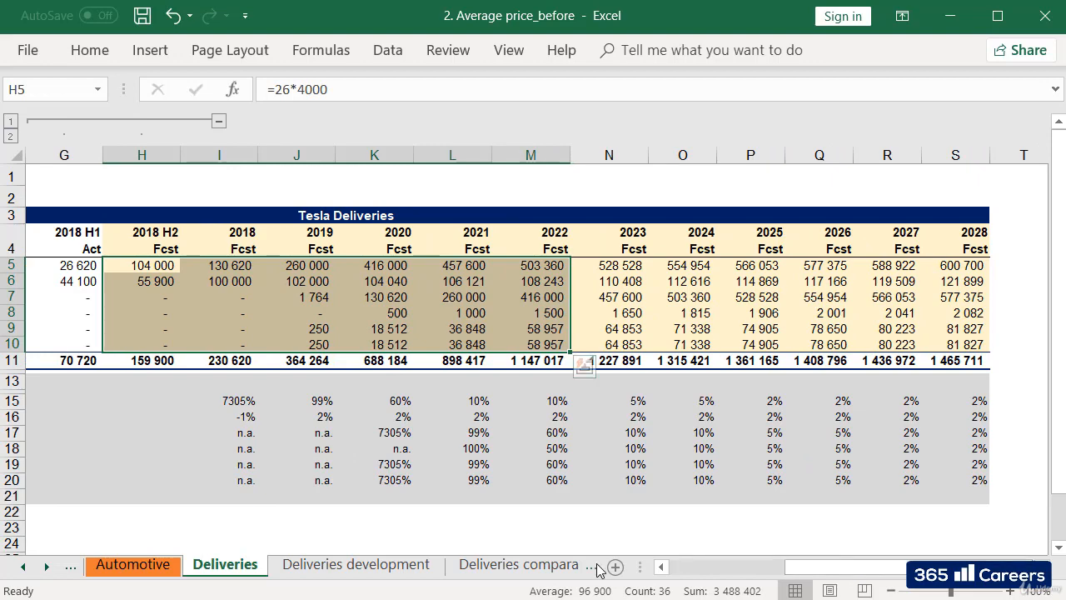
left_click(518, 563)
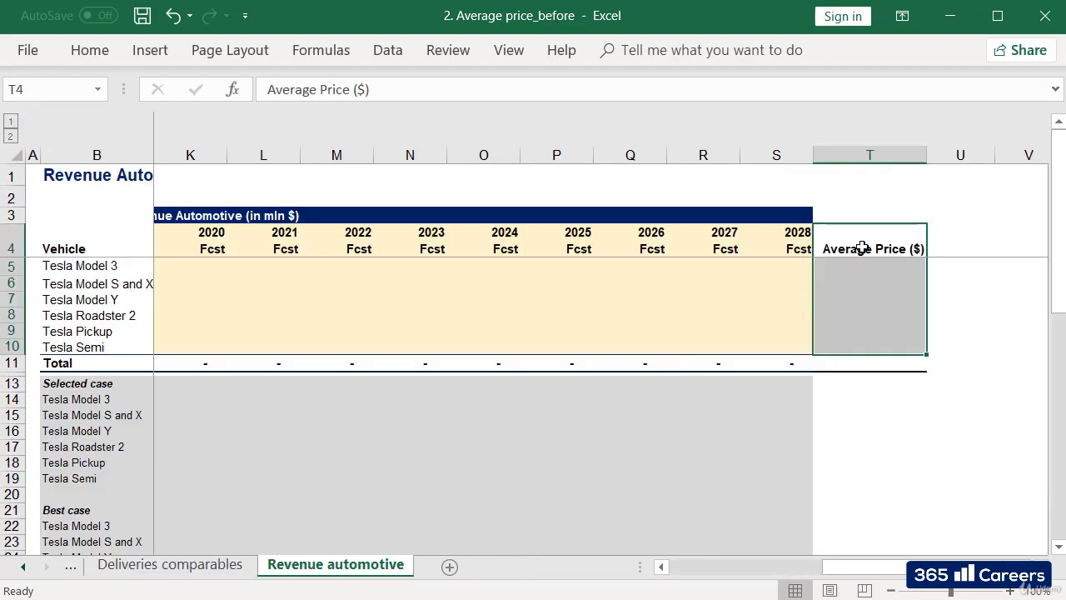
left_click_drag(870, 248, 870, 348)
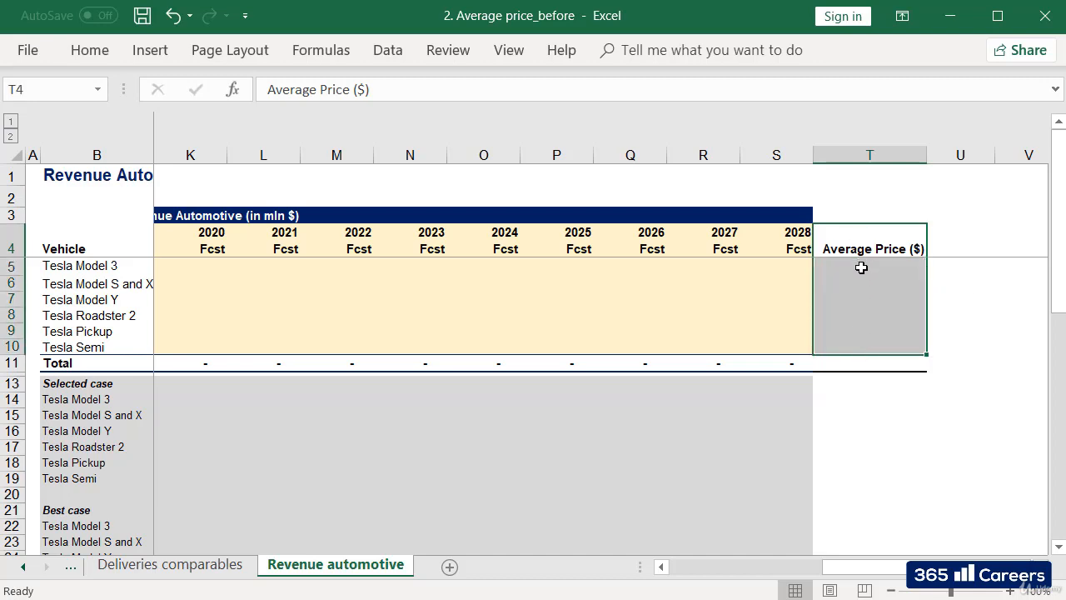
left_click(870, 267)
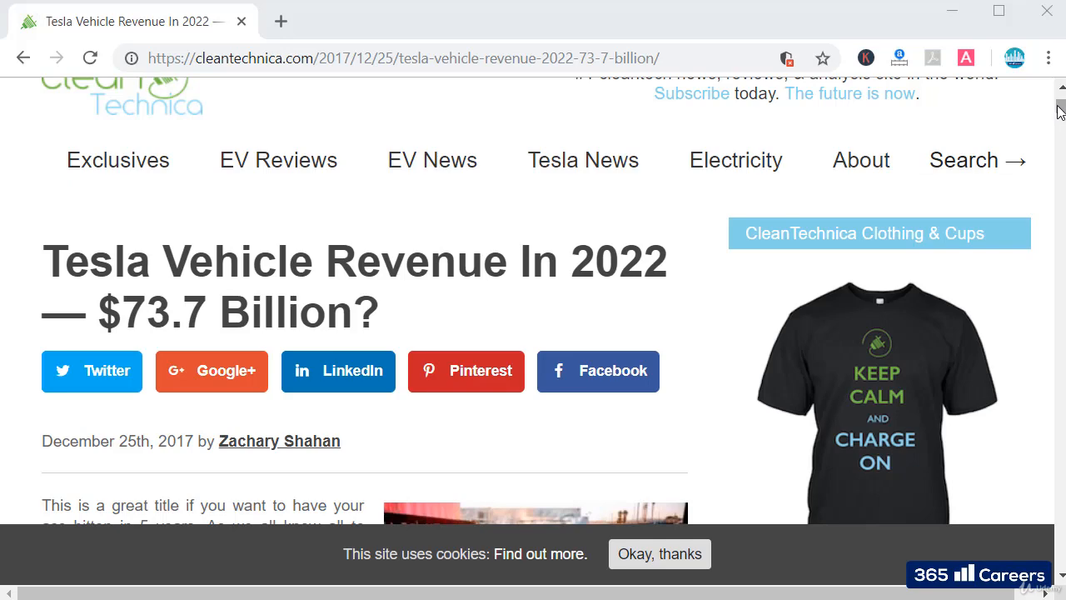
Scroll the CleanTechnica article to the table of Tesla orders and average prices
scroll("down", 3)
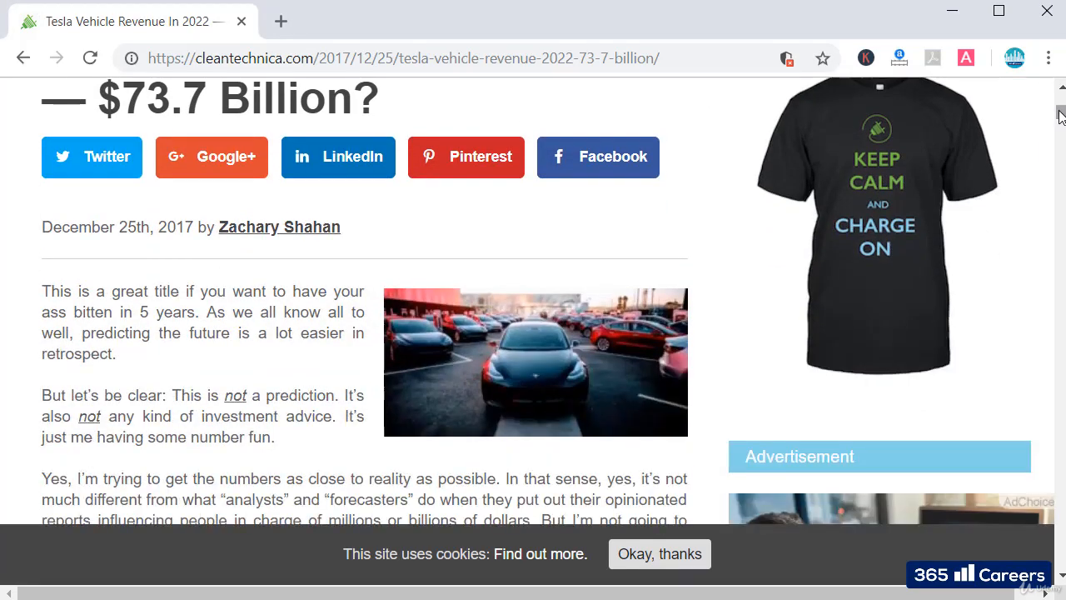
scroll("down", 3)
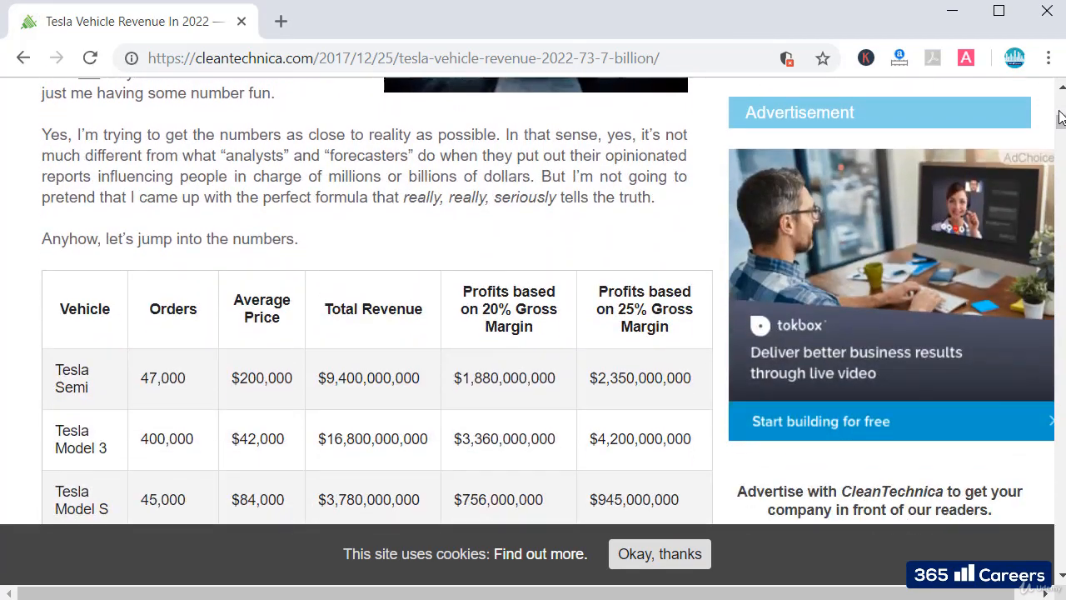
scroll("down", 3)
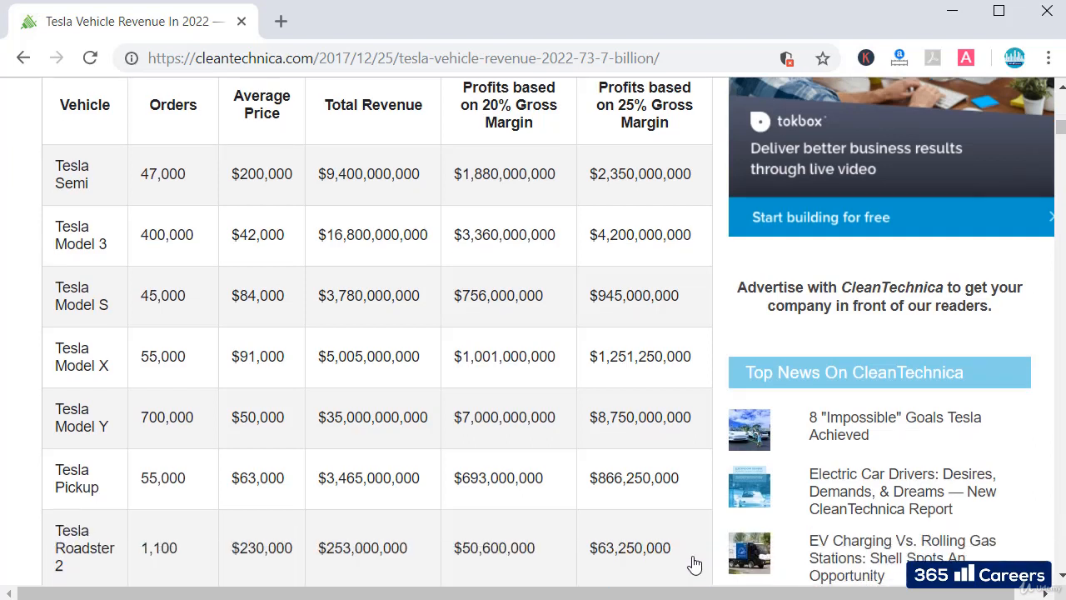
scroll("down", 3)
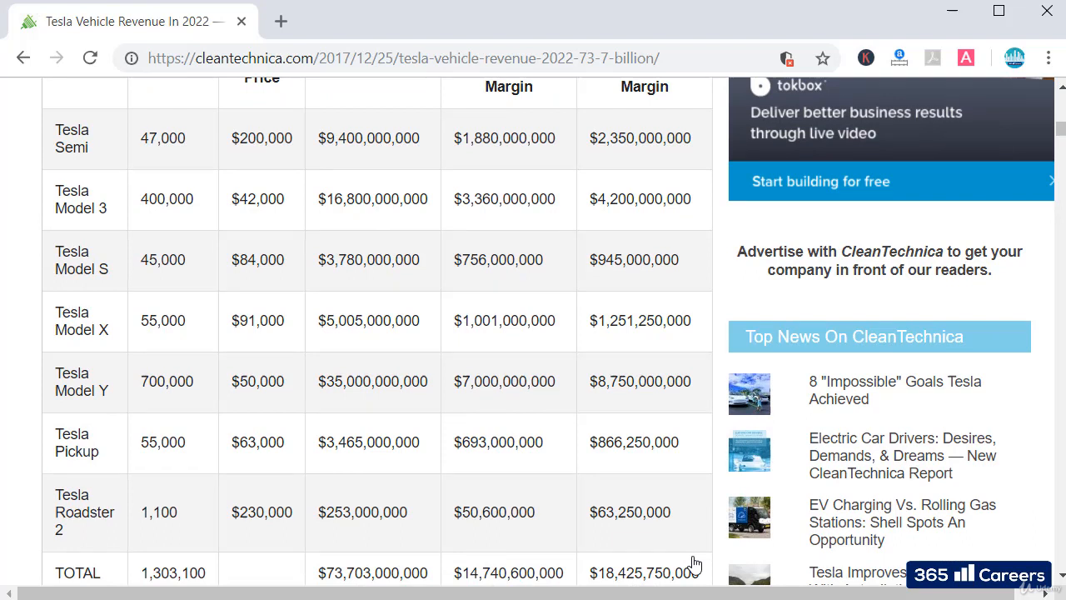
scroll("up", 3)
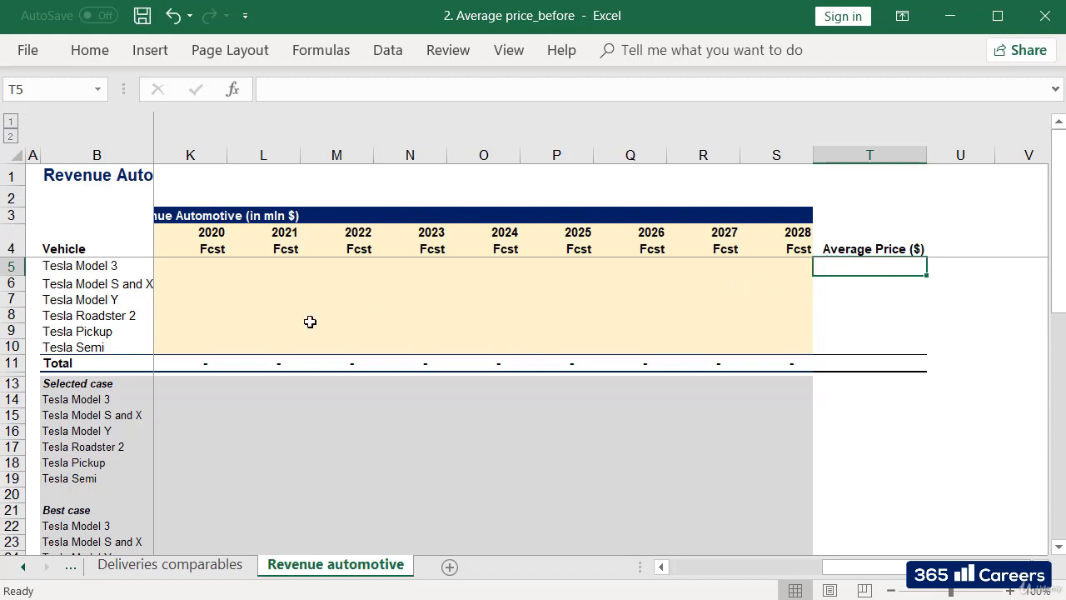
Enter 42000 as the Tesla Model 3 average price in T5
left_click(97, 266)
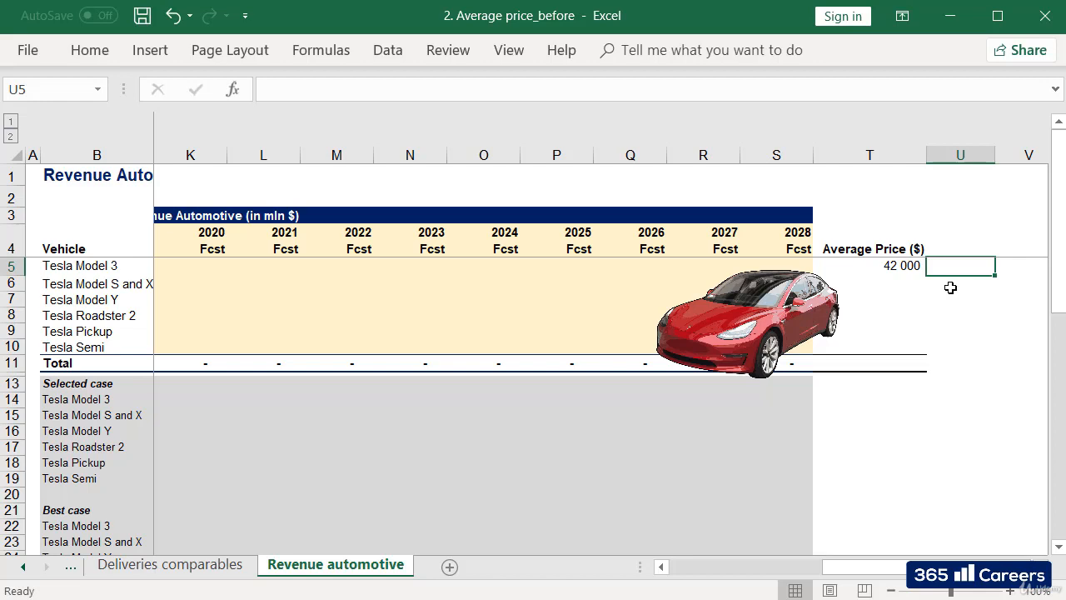
mouse_move(941, 283)
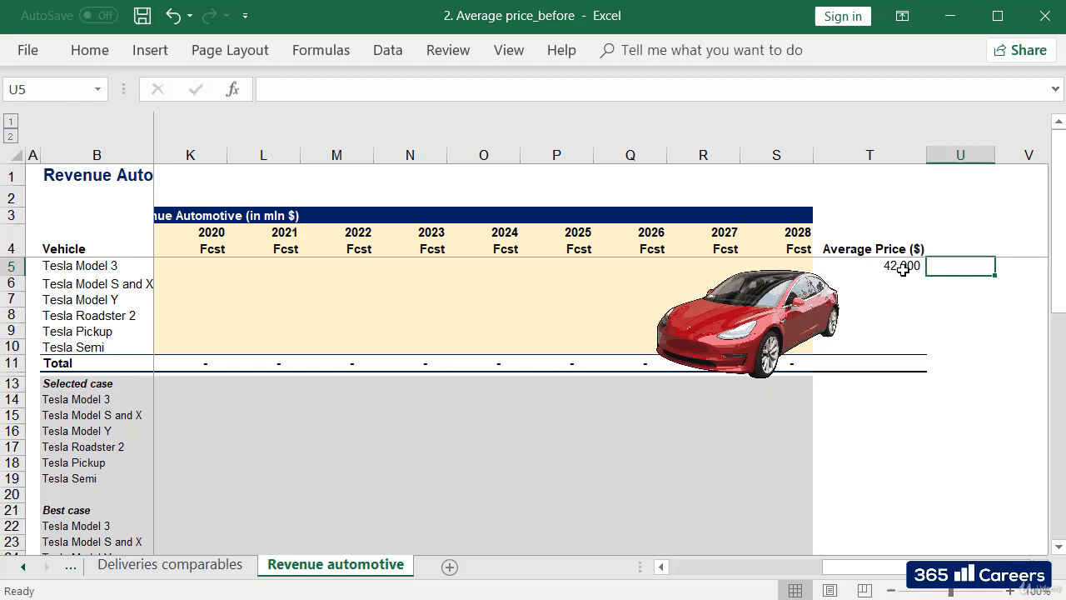
left_click(869, 265)
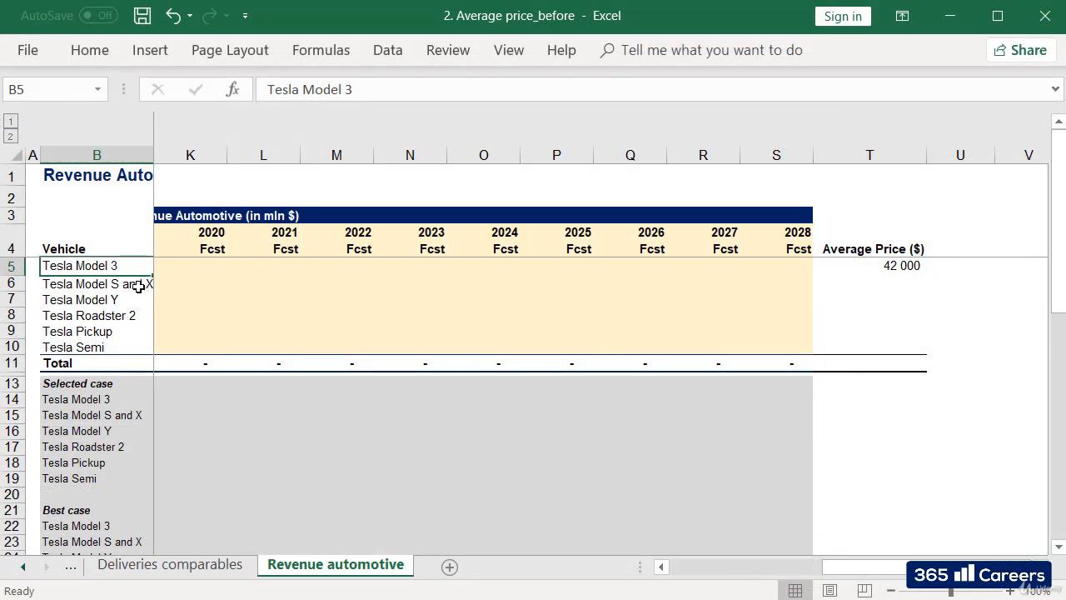
Enter the Tesla Model S and X price in T6 as the formula =84000+91000, giving 87,500
left_click(96, 283)
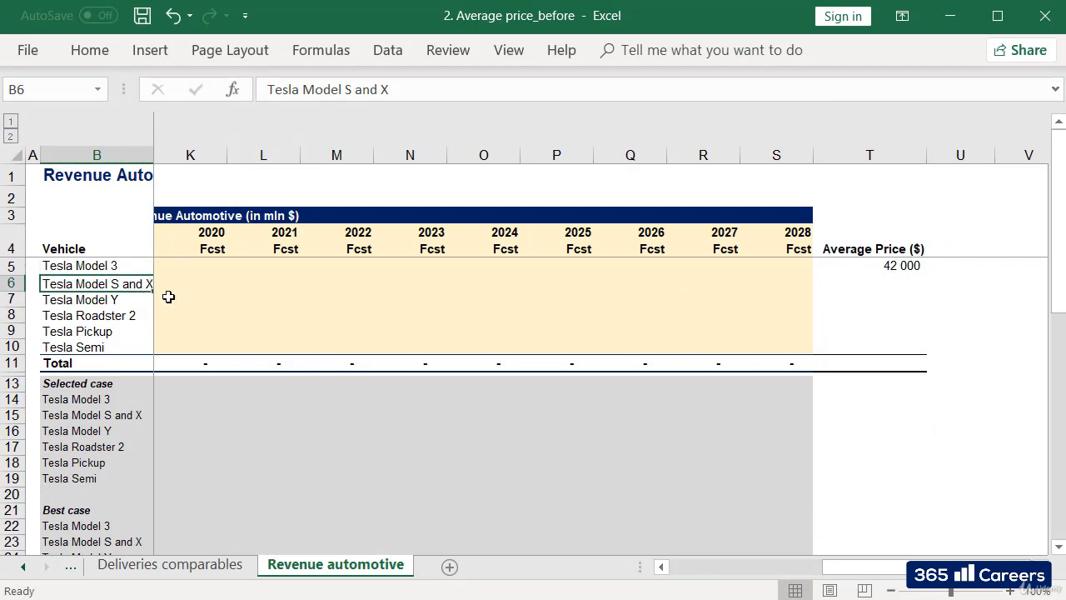
mouse_move(786, 296)
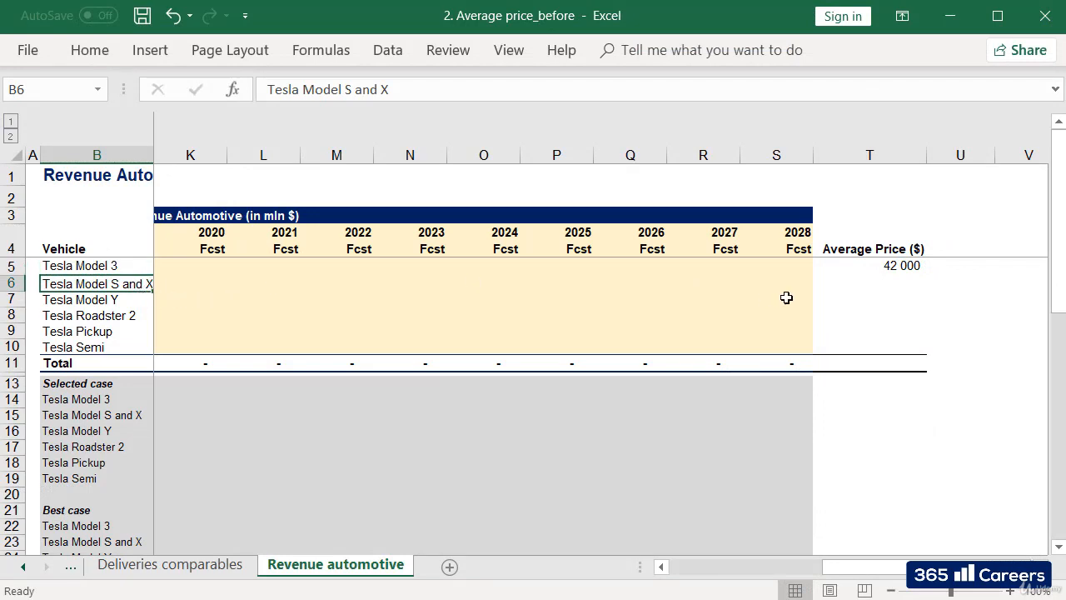
left_click(869, 283)
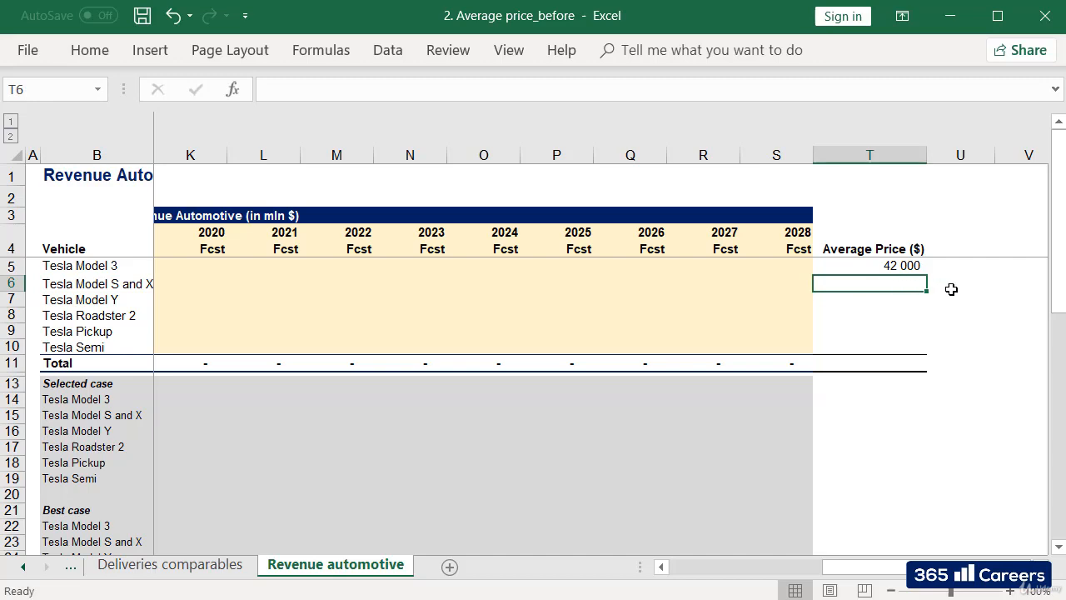
type("=84000")
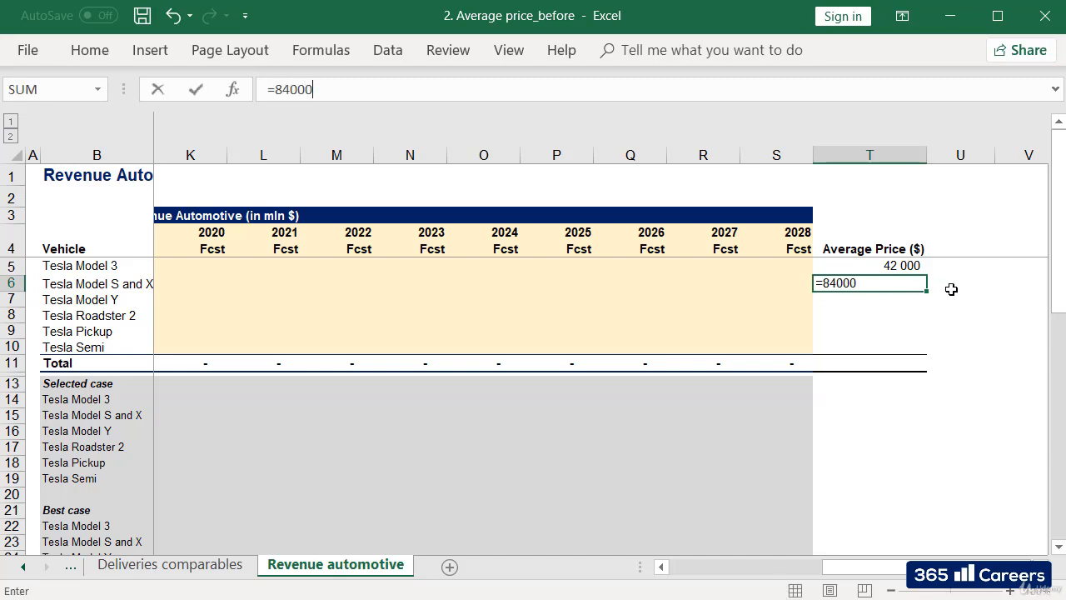
type("+91000")
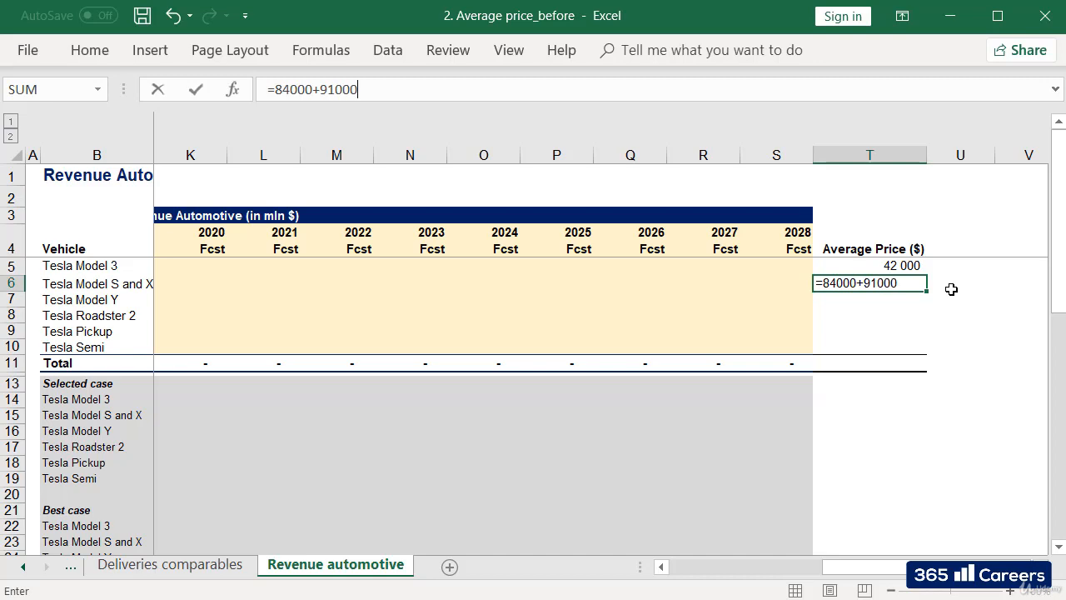
type(")")
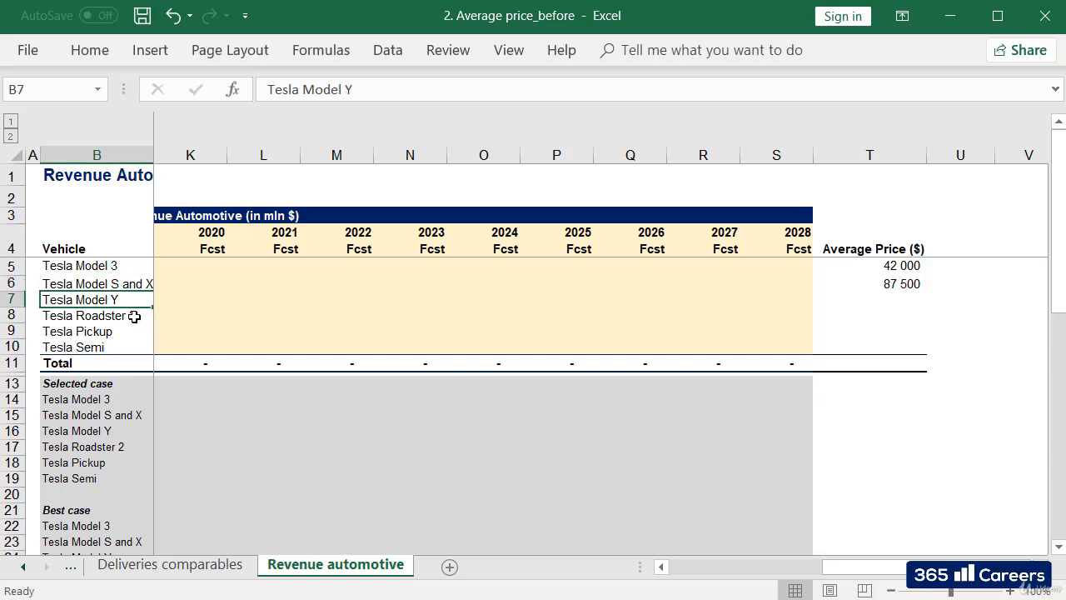
Enter 230000 as the Tesla Roadster 2 average price in T8 and verify its row
left_click(97, 315)
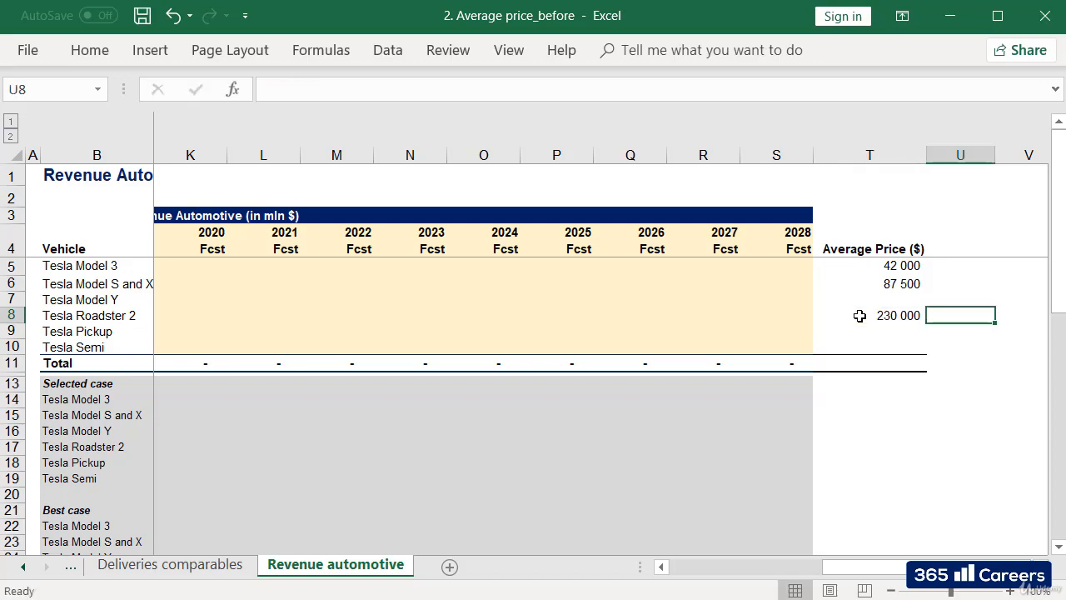
left_click(870, 315)
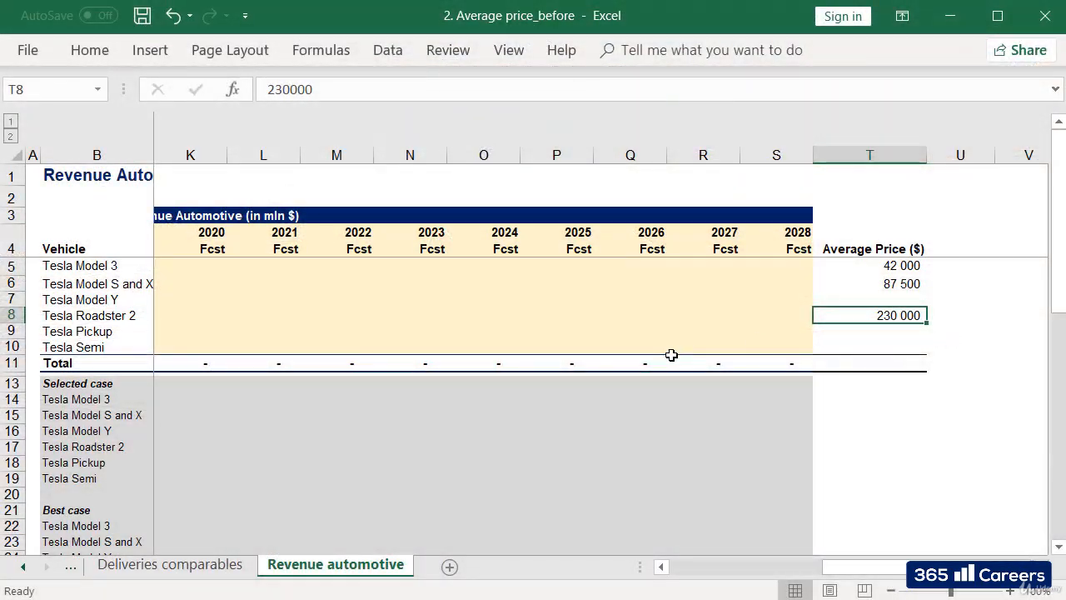
left_click(96, 315)
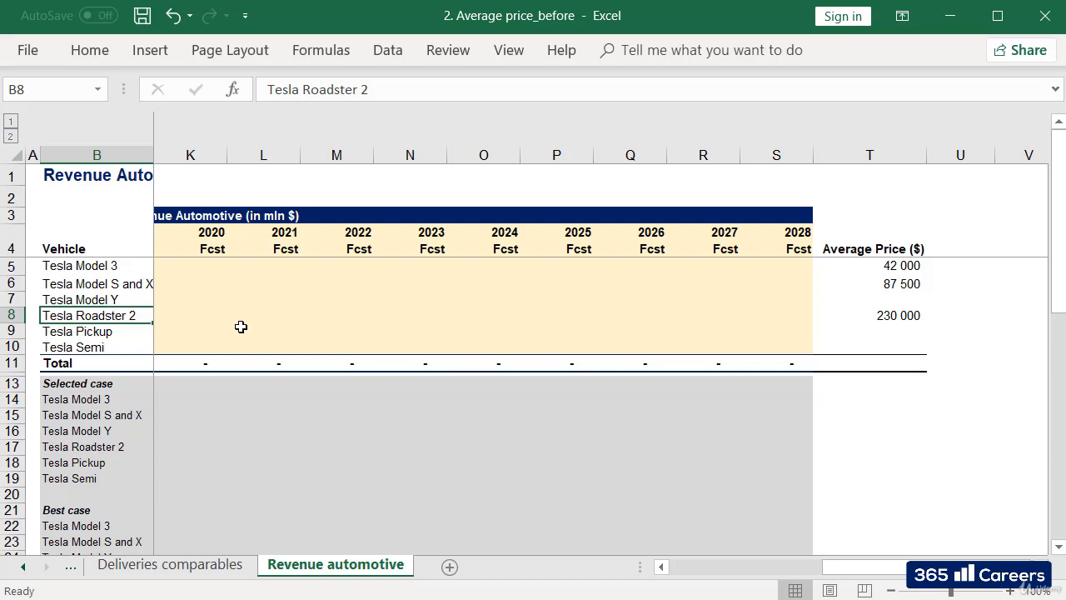
Enter 50000 for Model Y, 63000 for Pickup and 200000 for Semi, completing the column
left_click(80, 300)
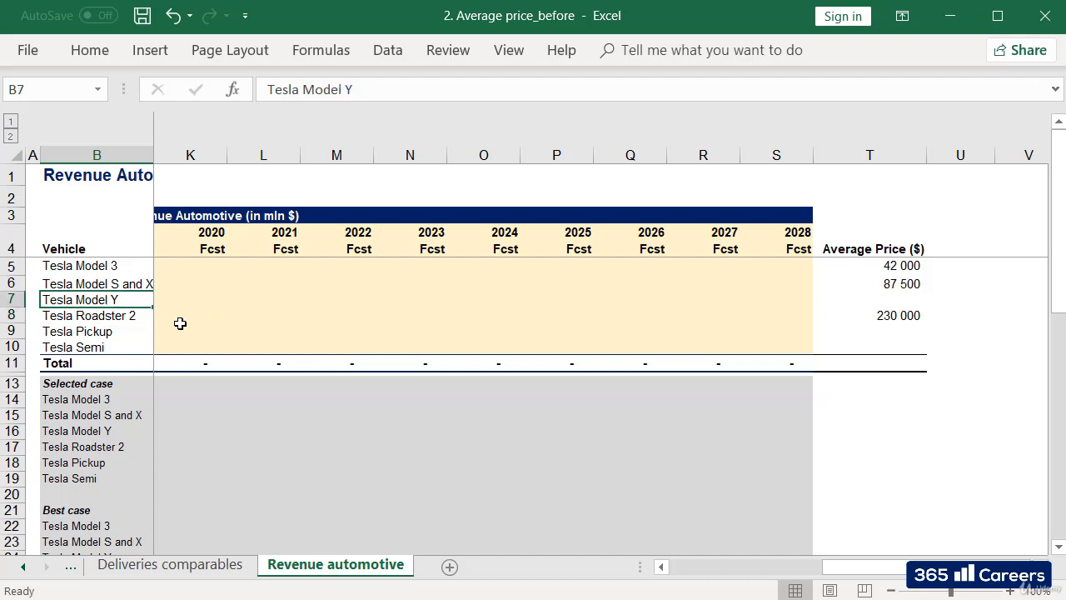
mouse_move(873, 301)
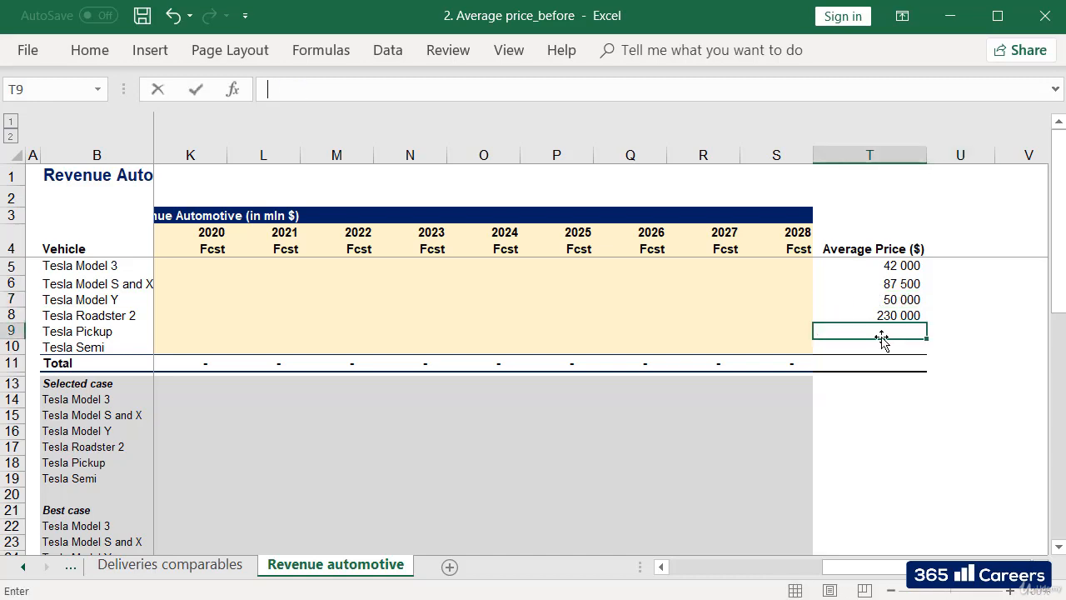
key("Return")
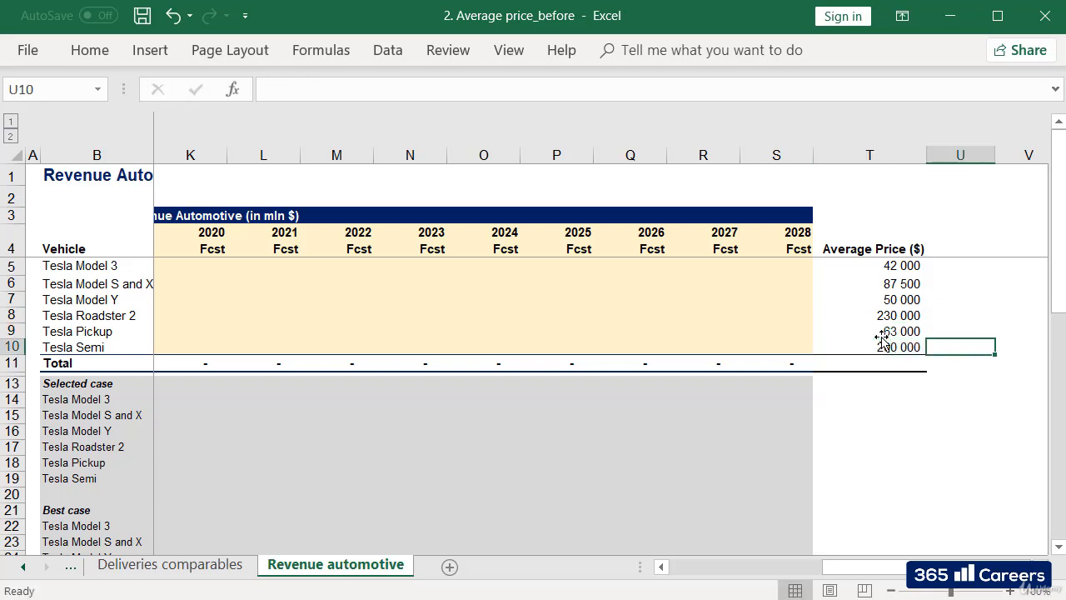
left_click(870, 347)
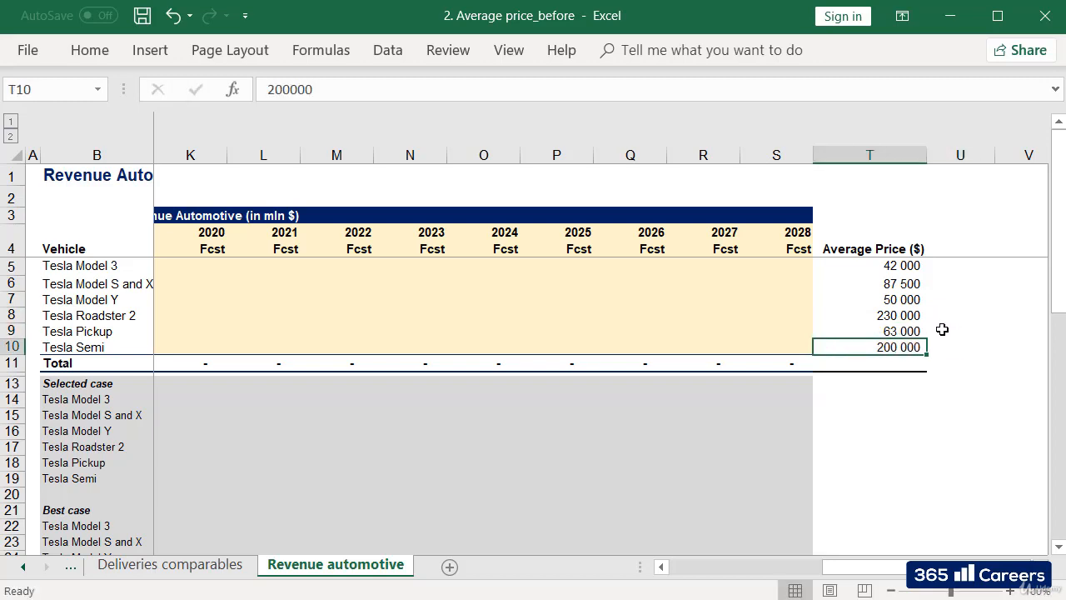
left_click(870, 300)
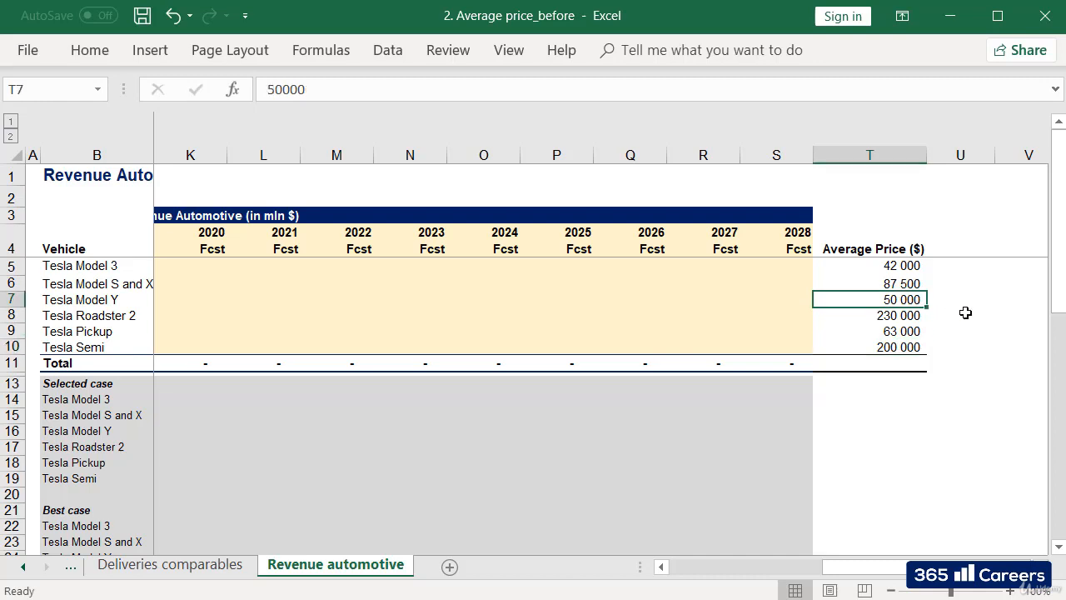
mouse_move(913, 282)
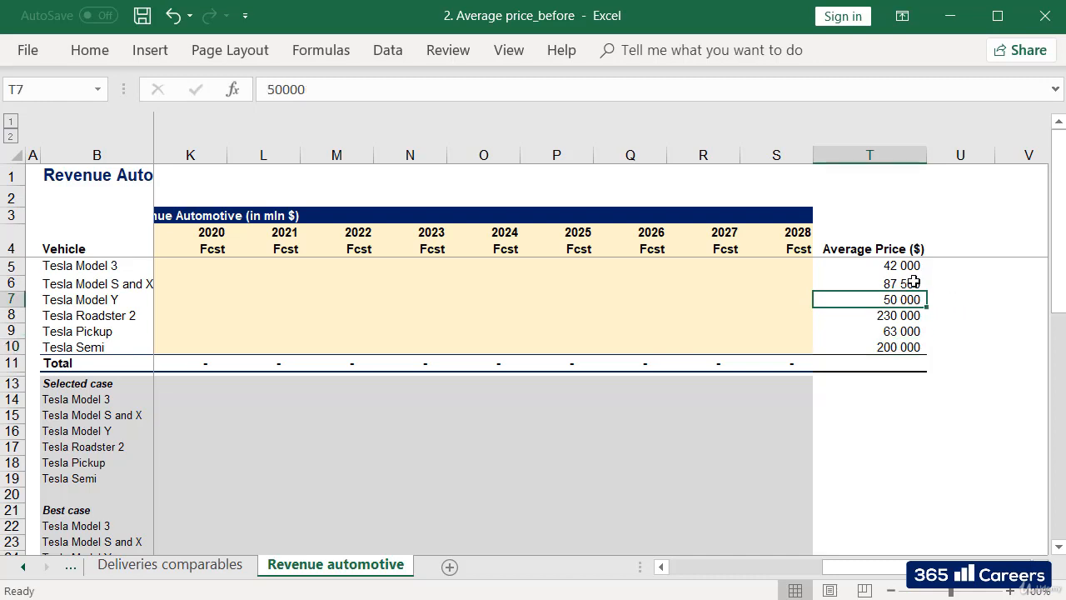
mouse_move(957, 308)
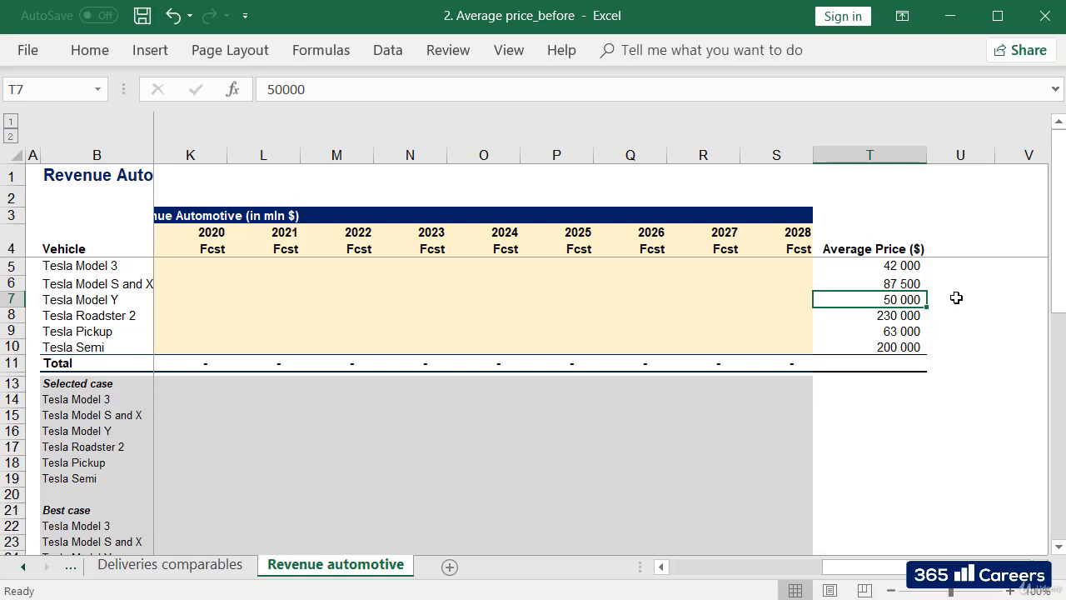
mouse_move(934, 333)
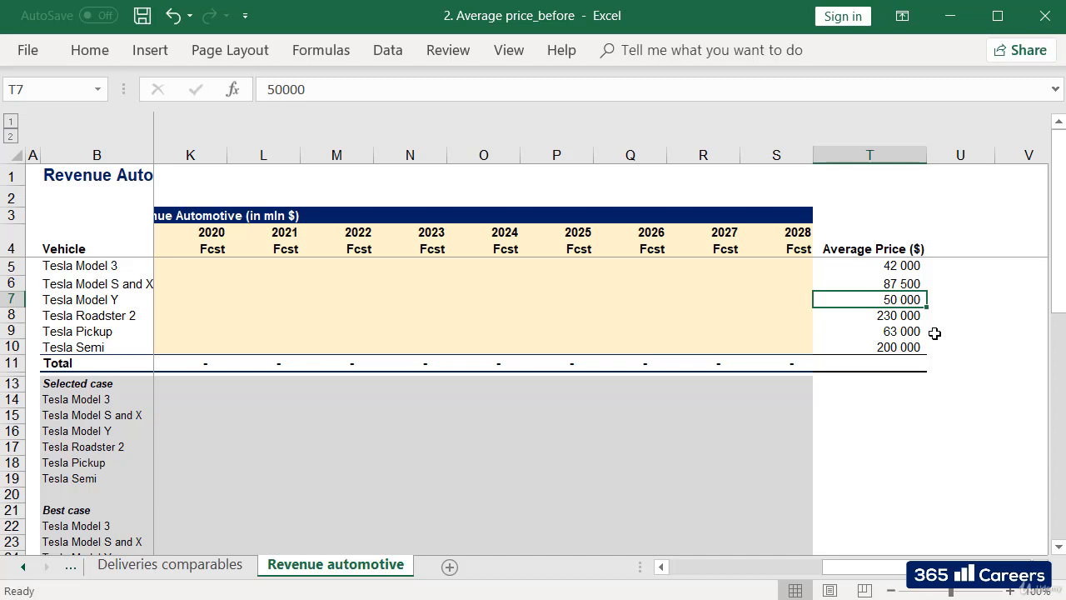
left_click(869, 331)
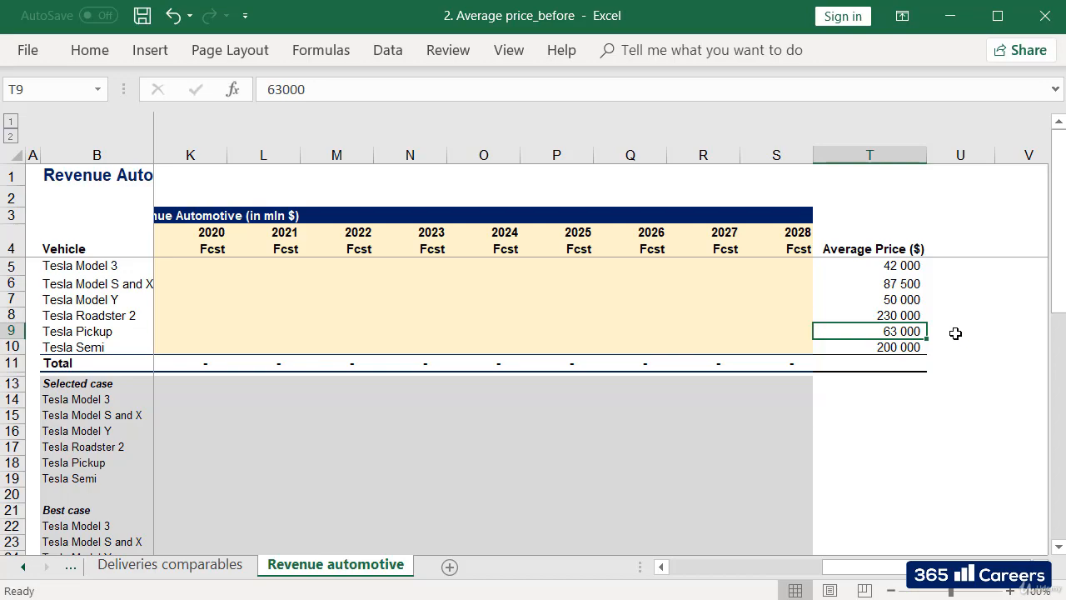
left_click(870, 348)
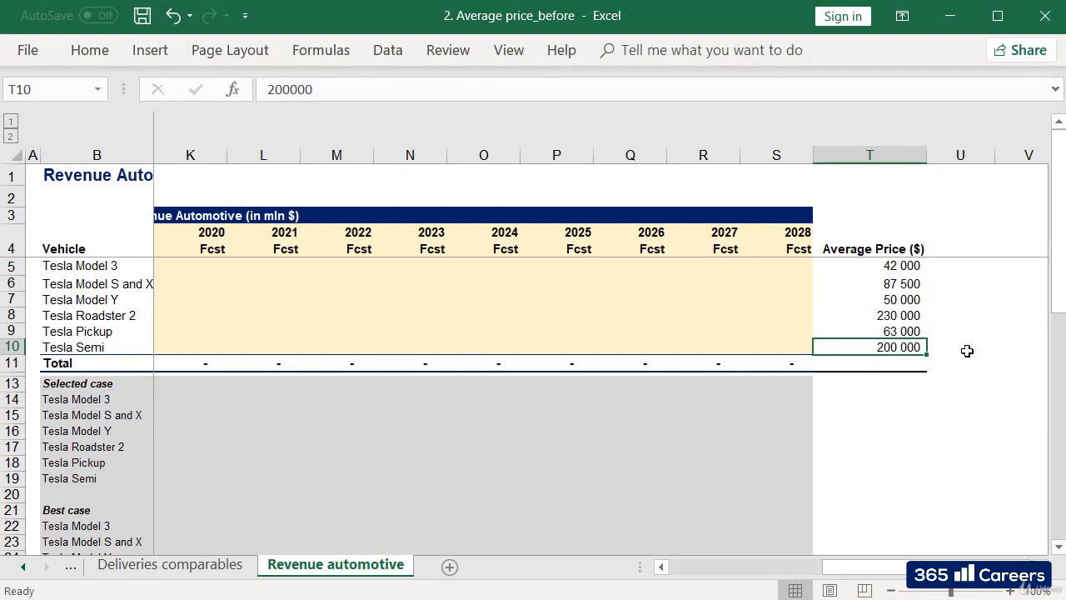
mouse_move(904, 360)
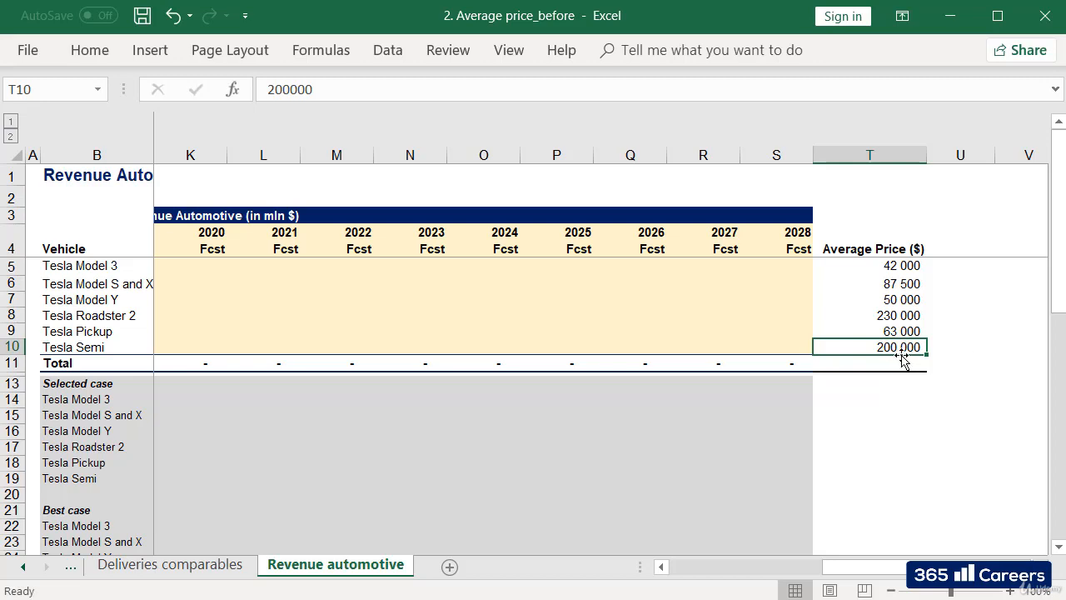
mouse_move(914, 420)
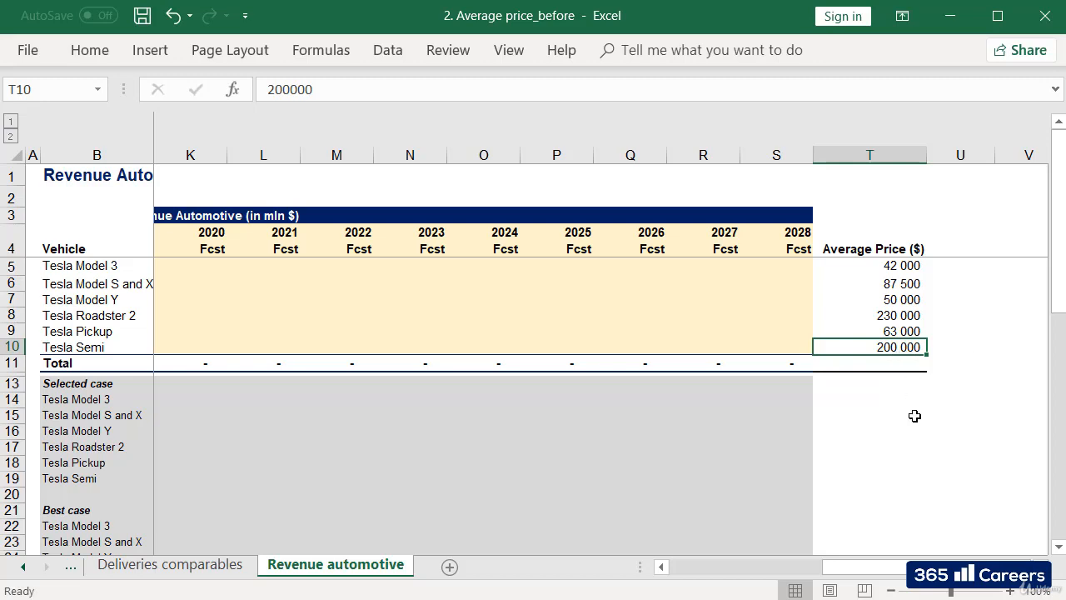
mouse_move(876, 528)
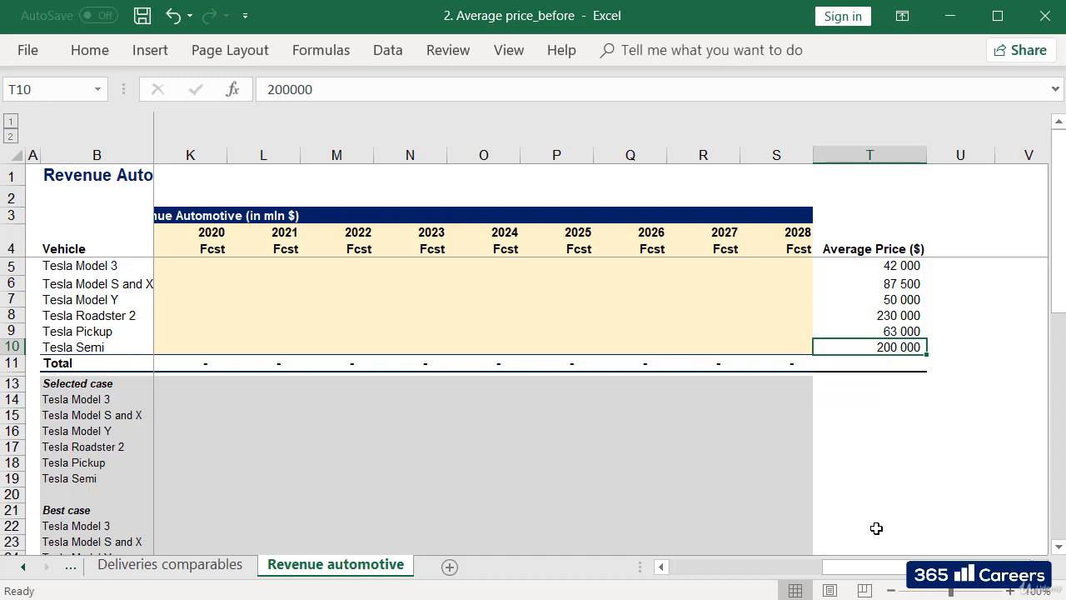
mouse_move(893, 373)
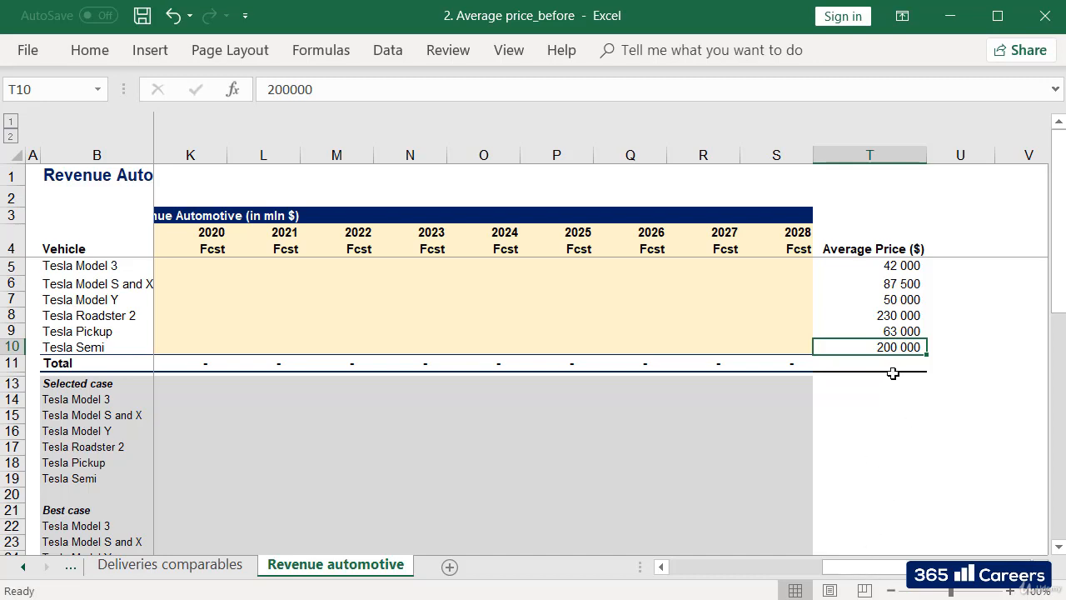